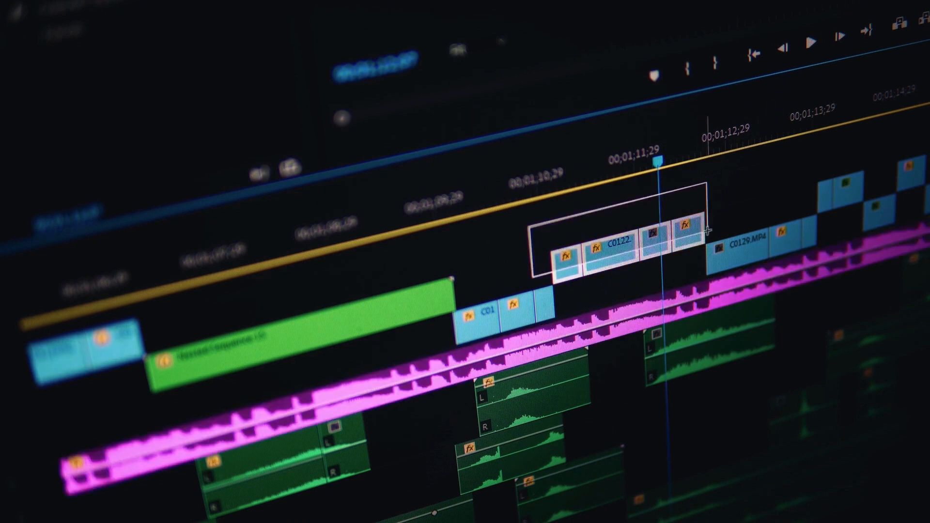
Select the short music clip and jump playback to around the 45-second mark in Final Cut Pro
right_click(618, 246)
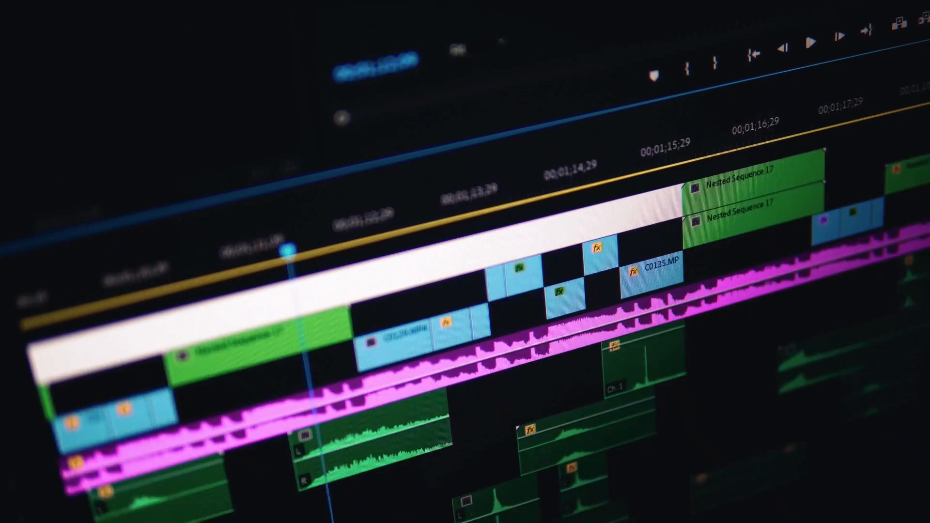
click(812, 38)
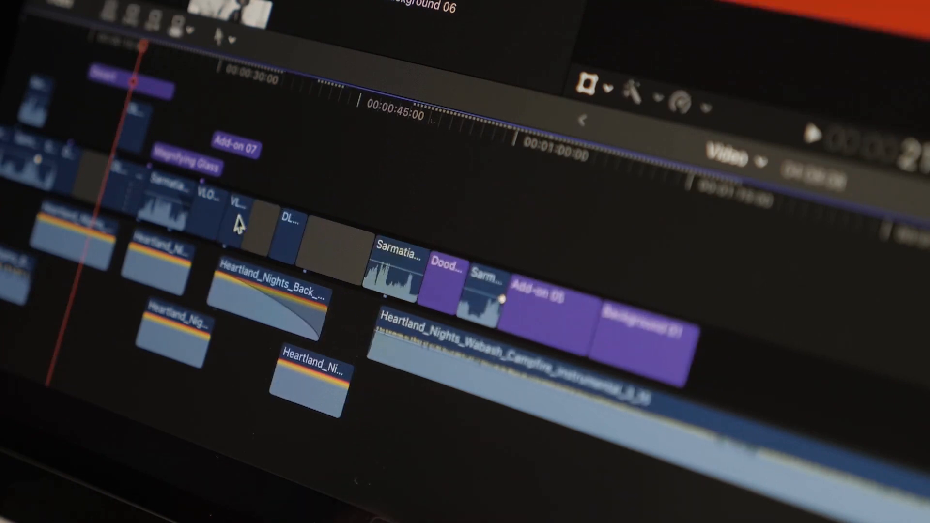
click(160, 252)
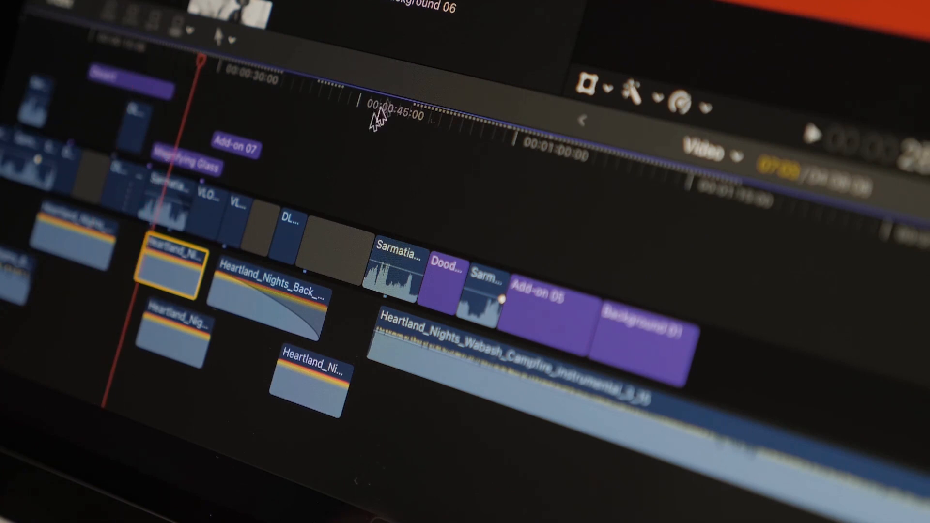
click(377, 113)
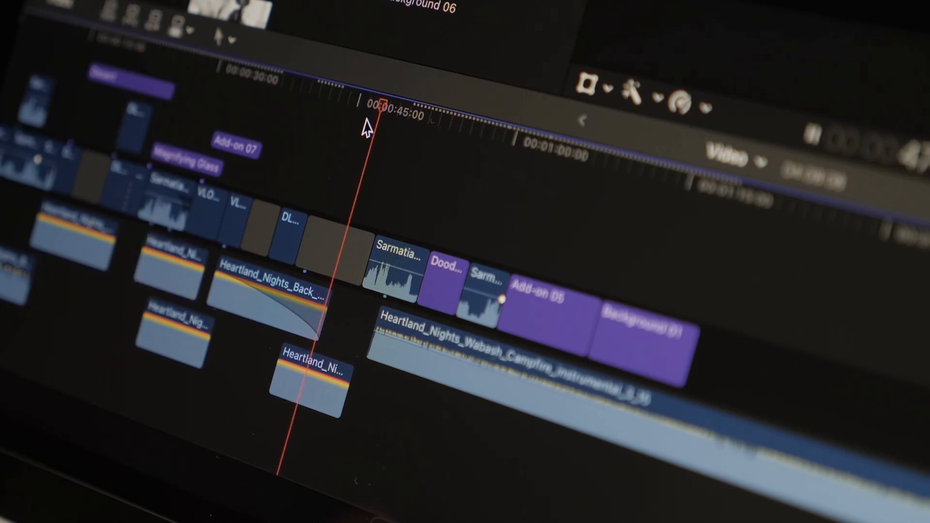